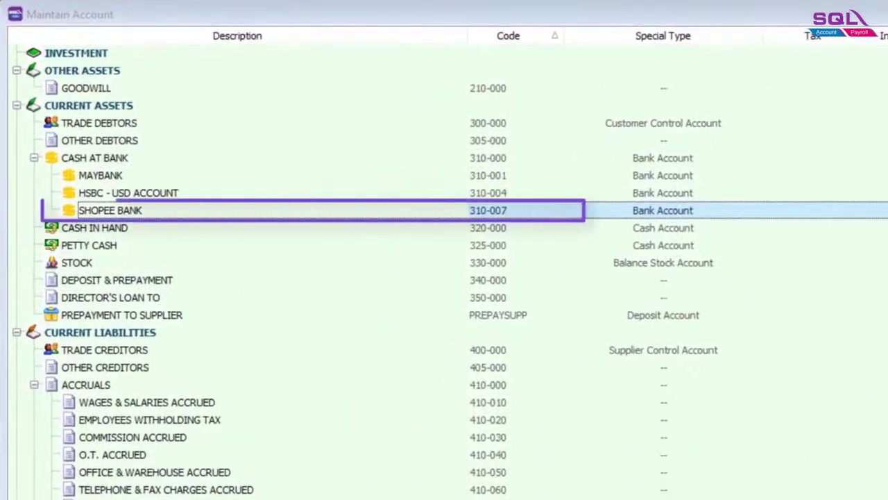
Step: Review the DISCOUNT stock group's FIFO costing and 510-100 sales and return codes
scroll("down", 3)
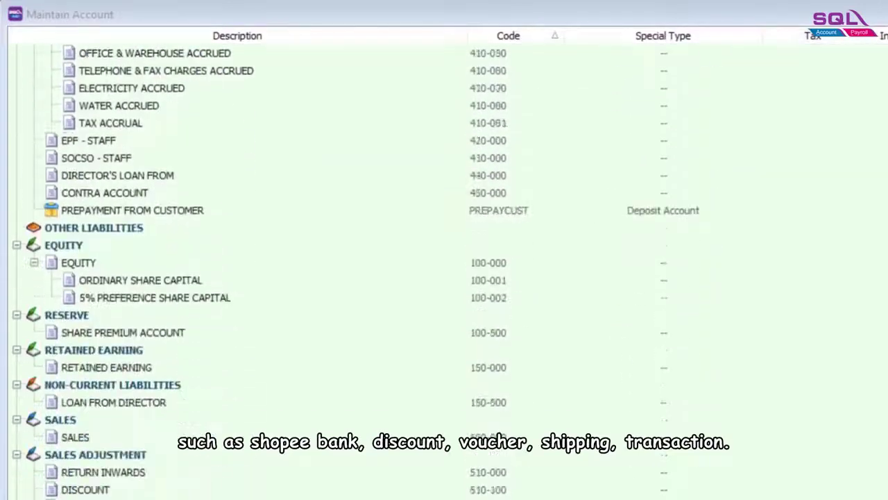
scroll("down", 3)
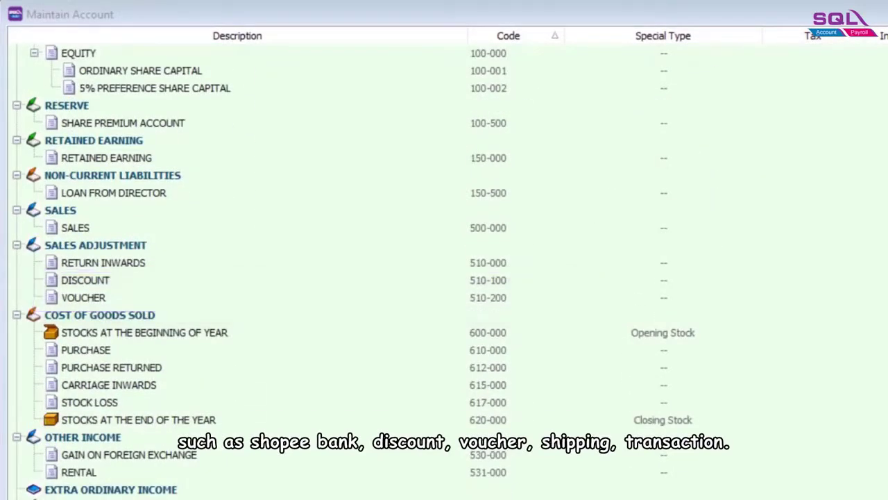
scroll("down", 3)
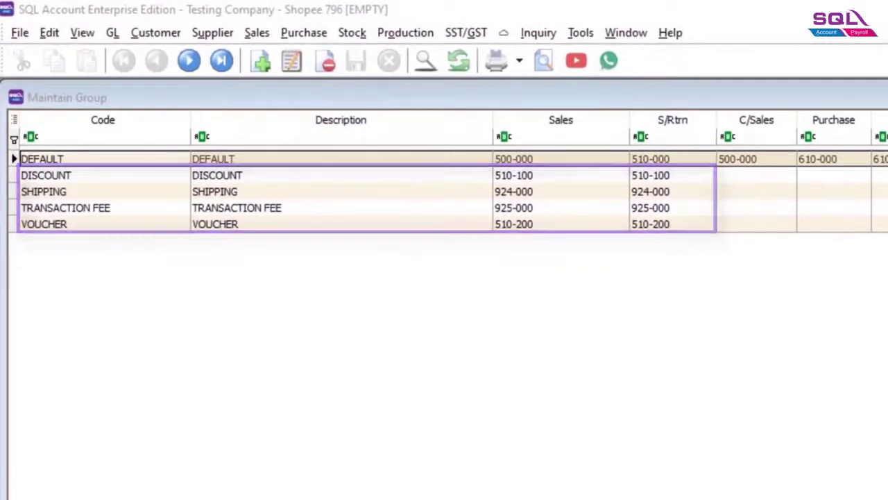
double_click(46, 174)
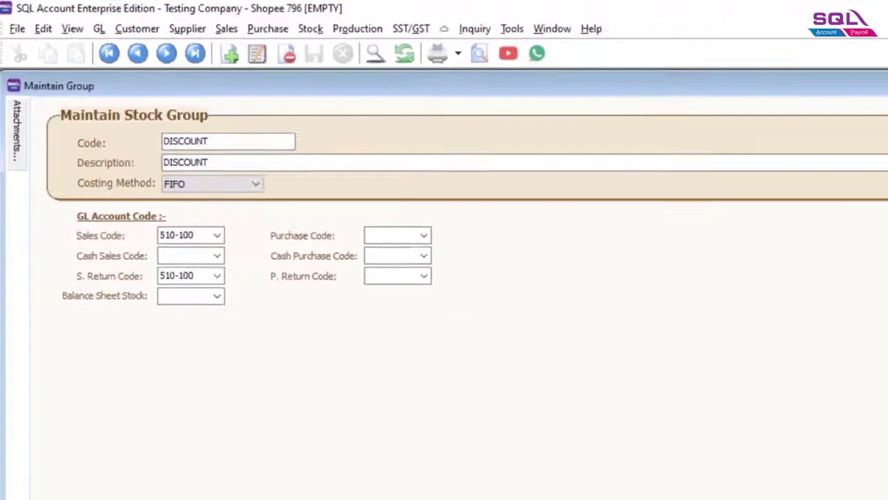
left_click(256, 23)
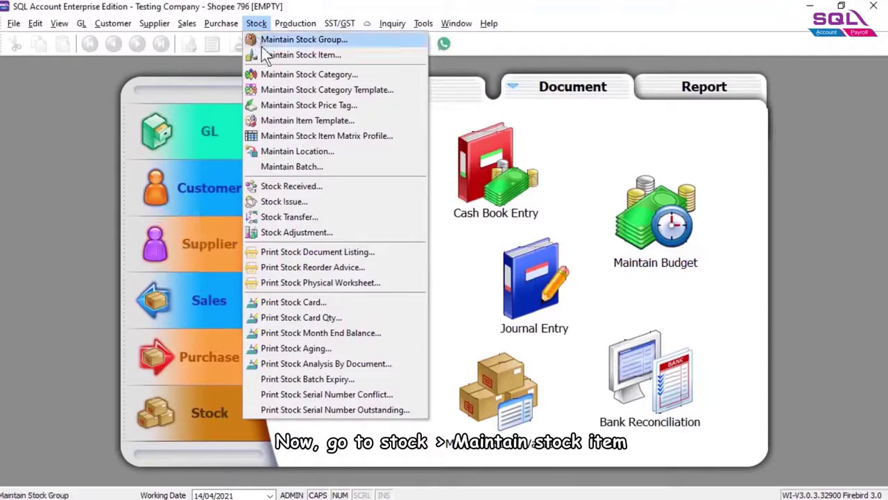
Step: Check the VOUCHER item in the stock item list
left_click(304, 54)
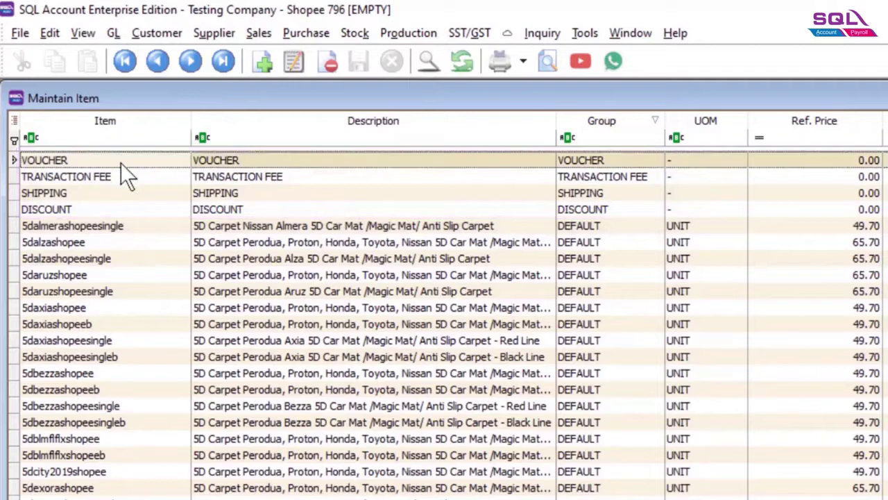
double_click(45, 160)
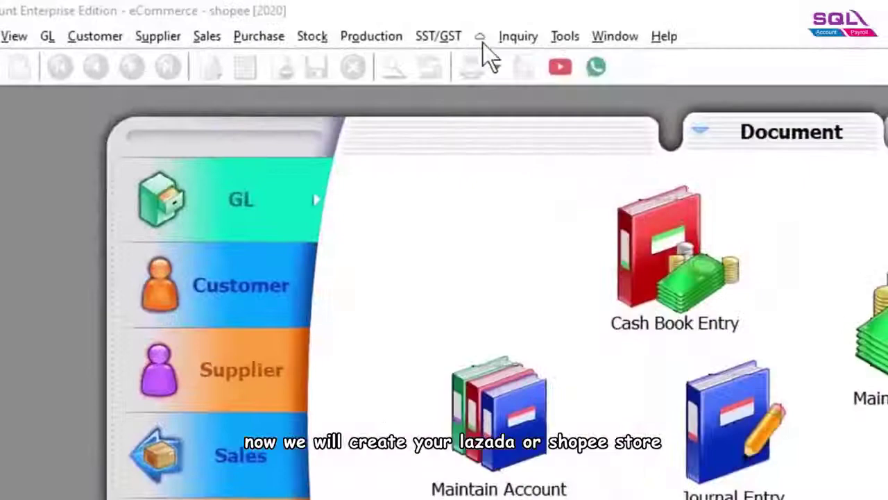
Step: Create cloud token 'Shopee-Store B' on the Shopee platform and start linking it
left_click(480, 36)
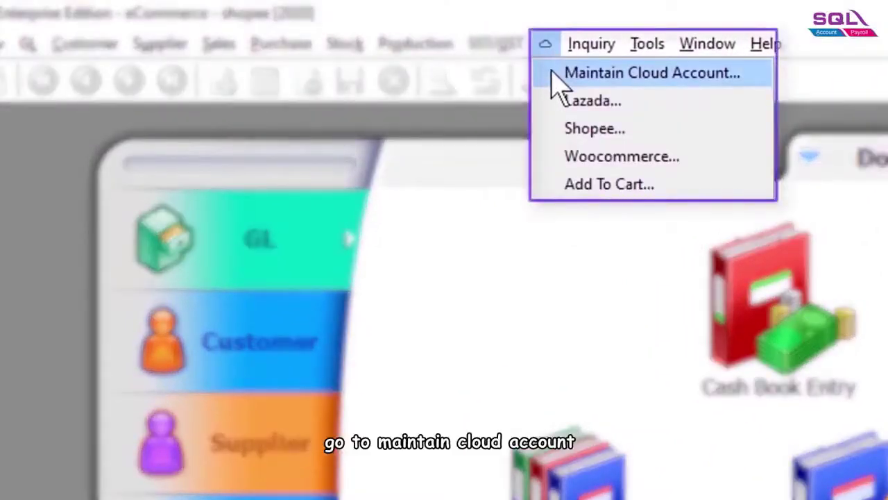
left_click(651, 73)
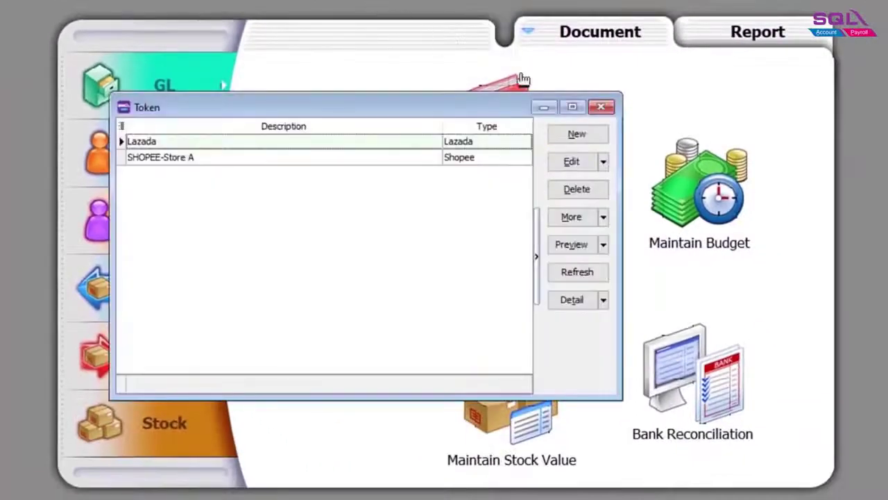
left_click(577, 134)
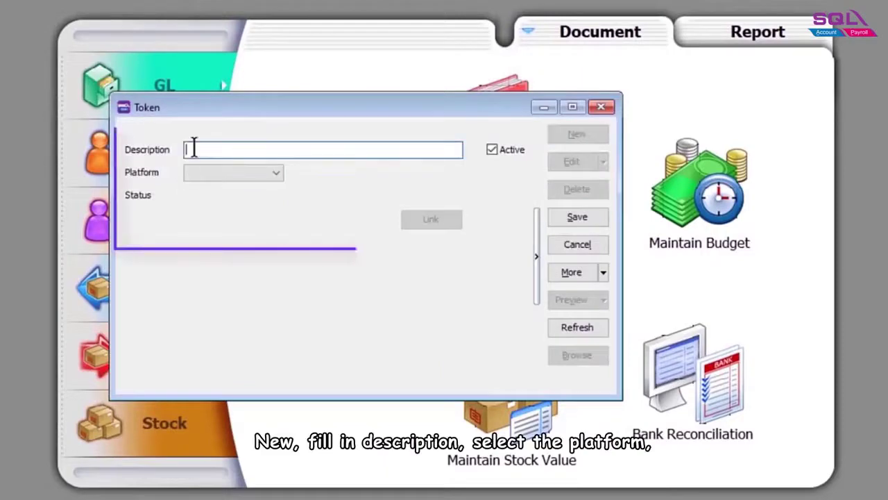
type("Shopee-Store")
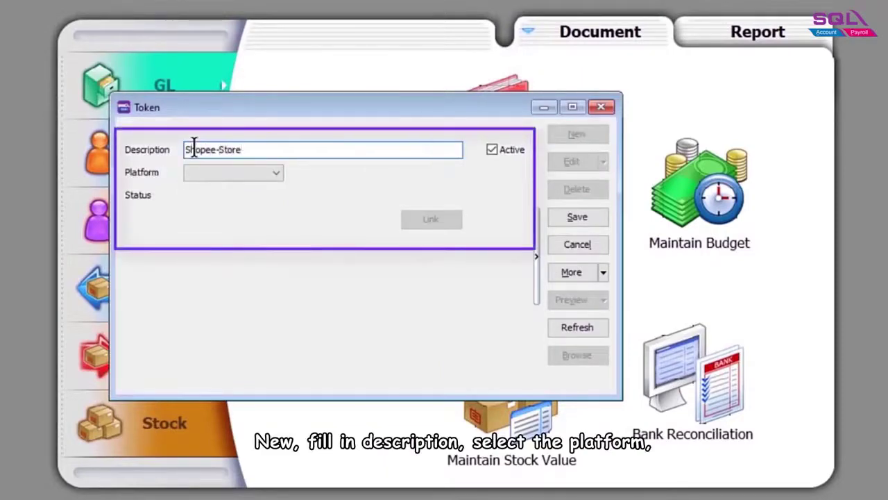
left_click(276, 172)
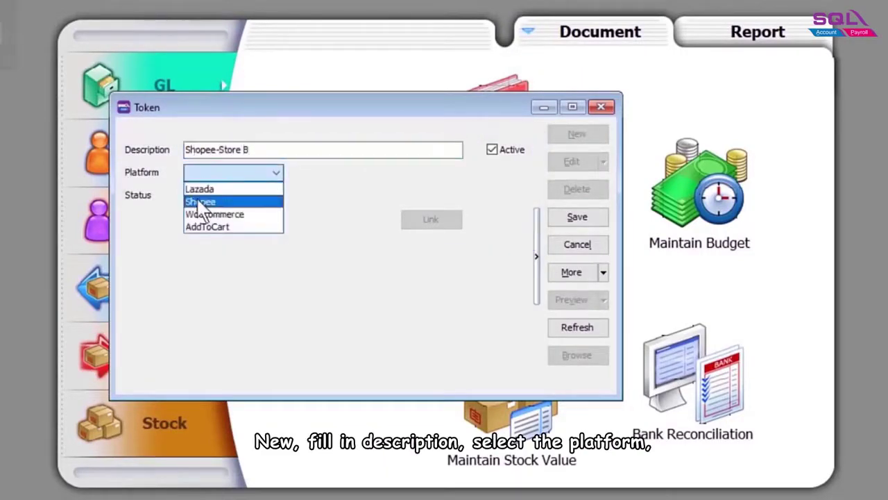
left_click(201, 201)
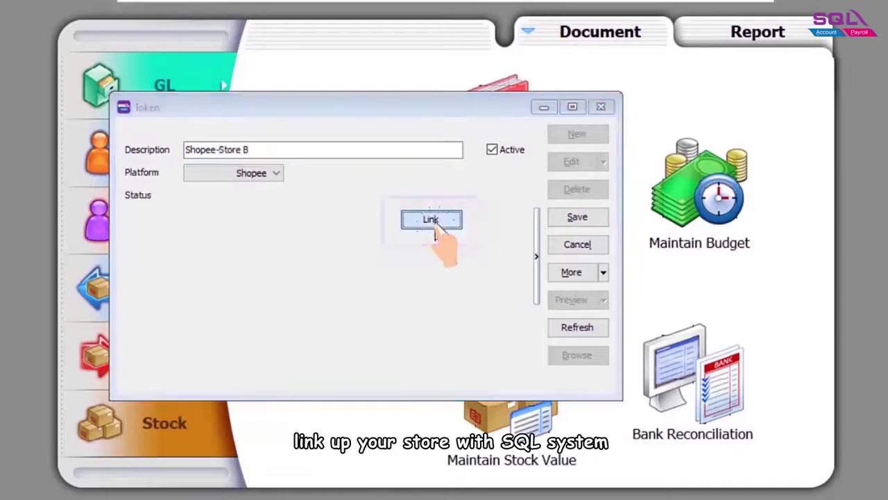
left_click(430, 219)
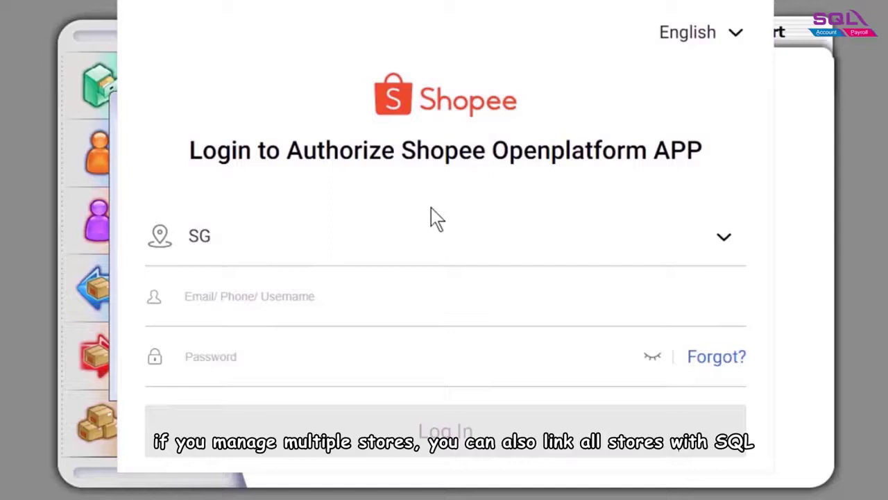
mouse_move(222, 240)
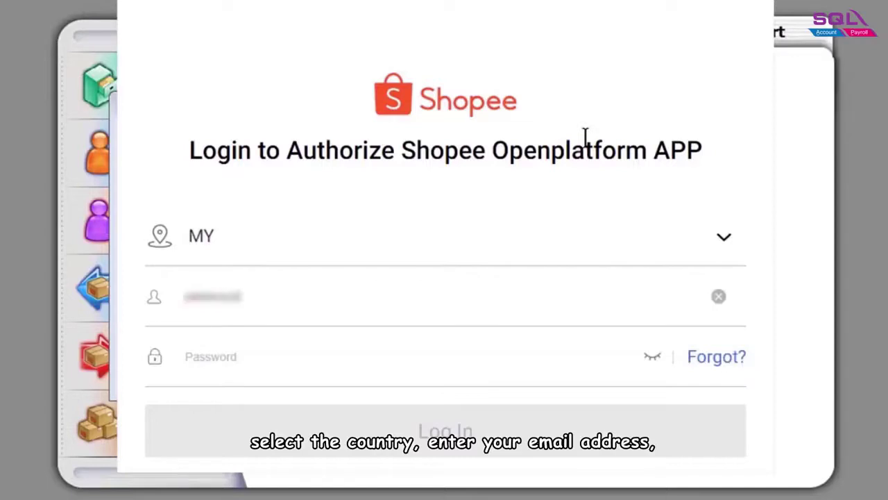
Step: Log in to the Shopee seller account and confirm the shop's authorization
left_click(262, 355)
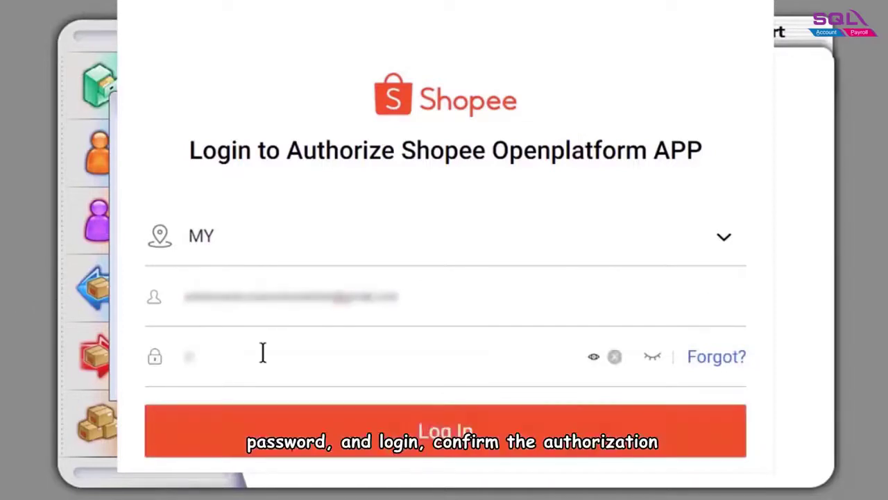
type("password")
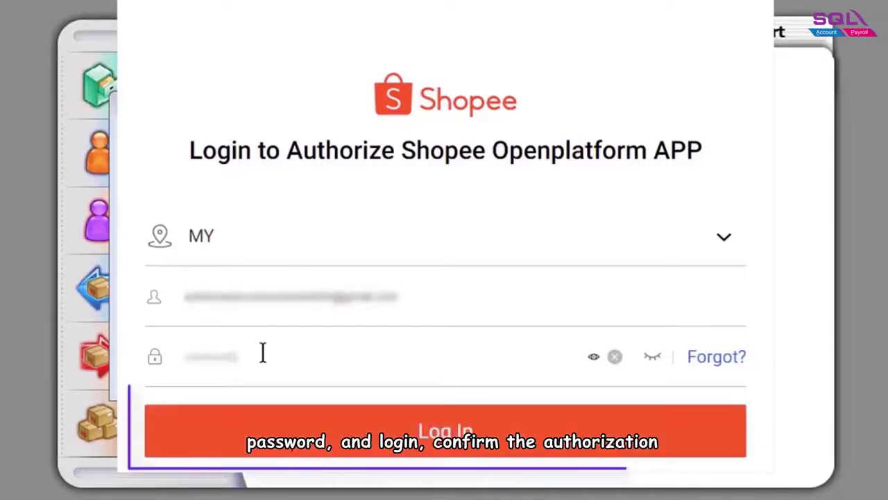
left_click(445, 428)
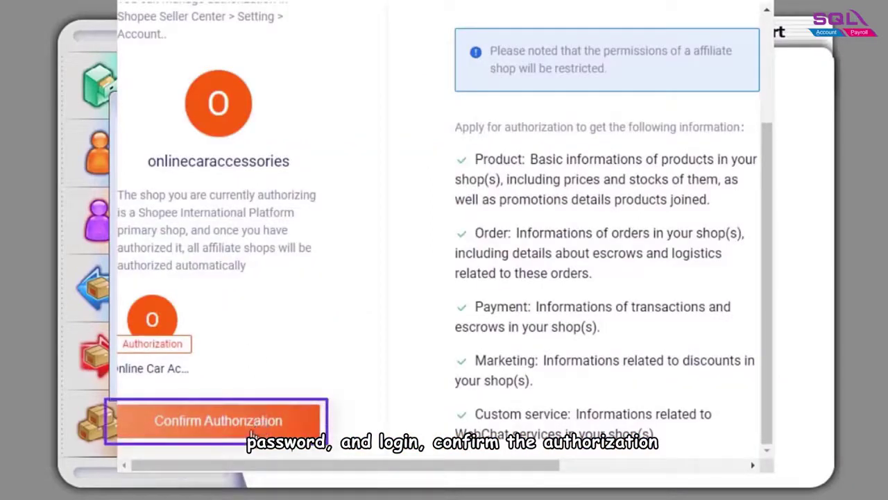
left_click(218, 420)
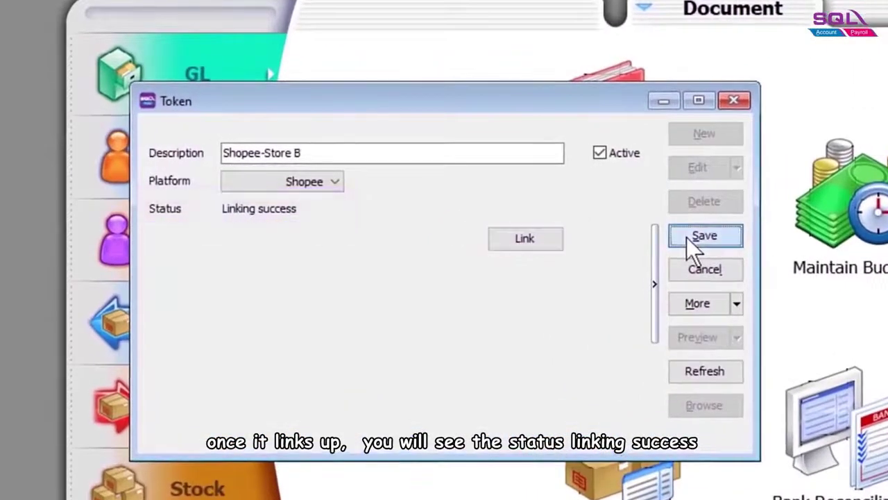
Step: Save the linked Shopee-Store B token and open Shopee - Store B's settings
left_click(380, 24)
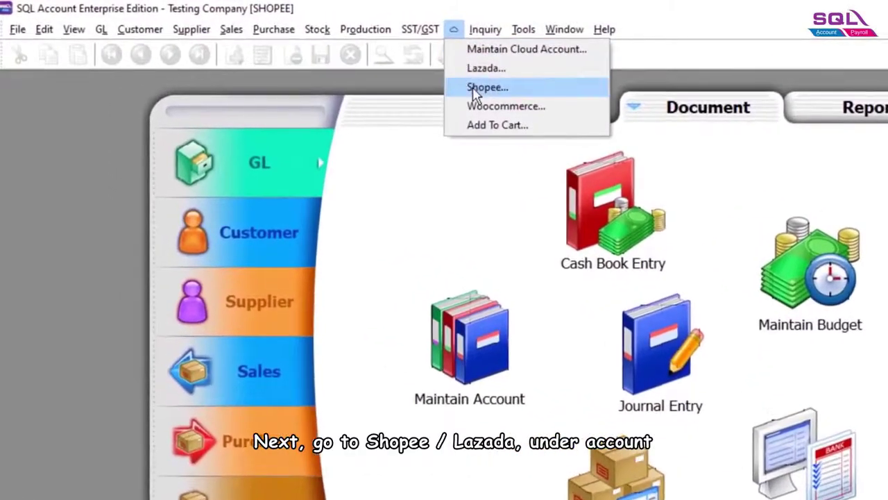
left_click(487, 87)
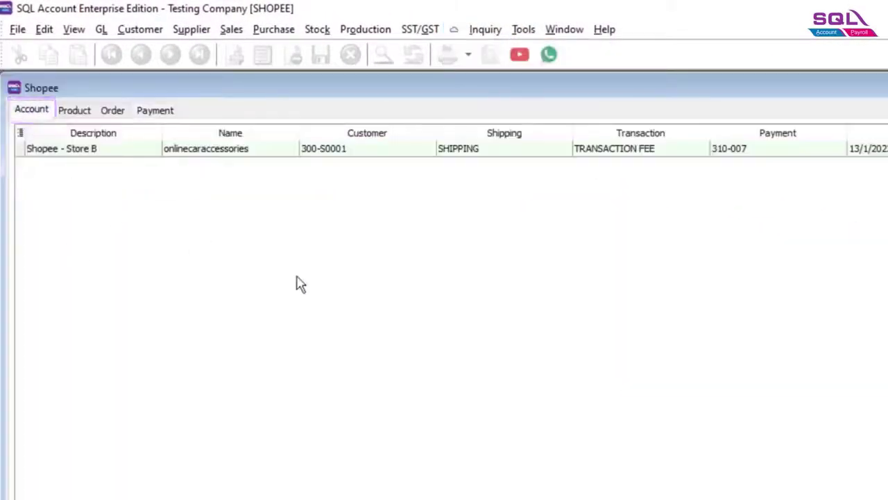
double_click(61, 148)
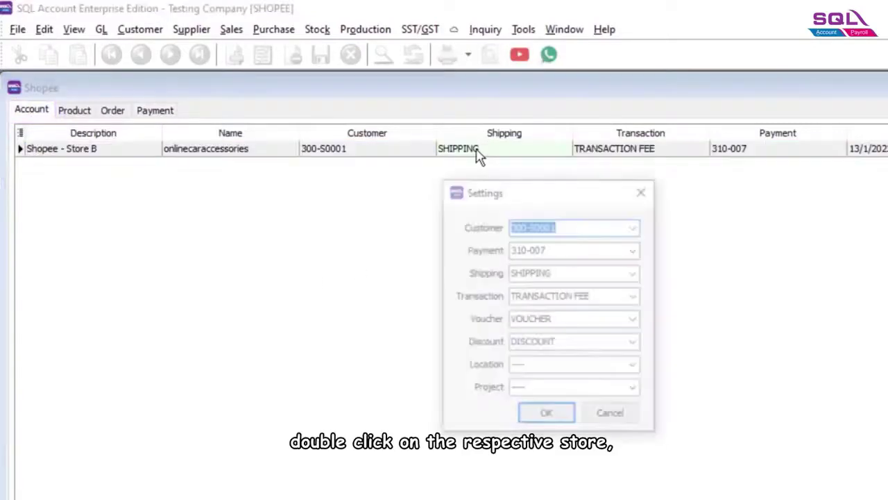